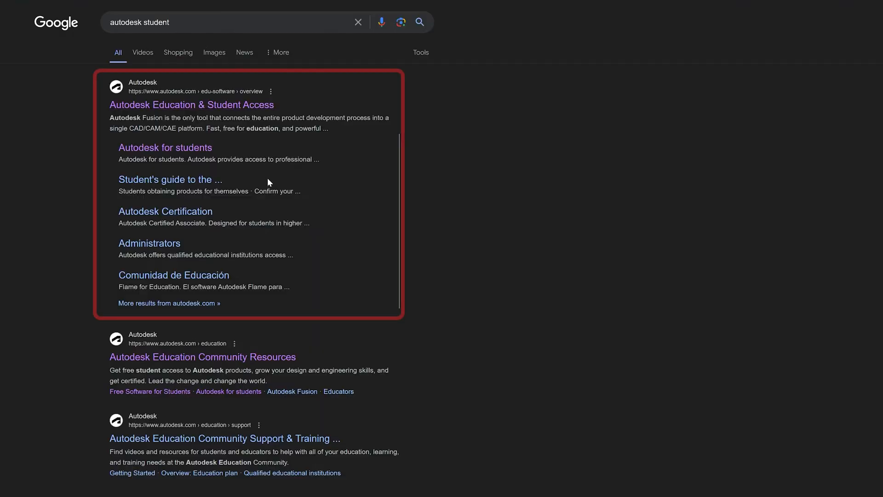
{"action": "mouse_move", "coordinate": [165, 147]}
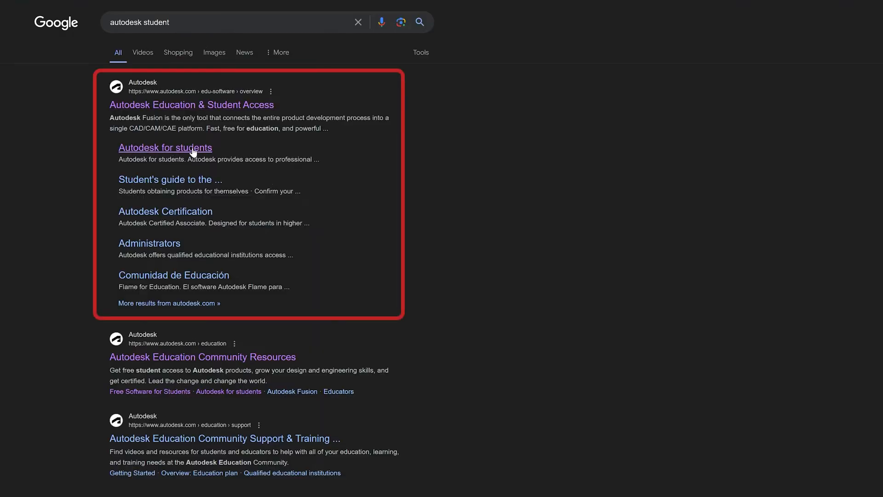
- Follow the 'Autodesk for students' result to the educational access sign-up page
{"action": "left_click", "coordinate": [164, 147]}
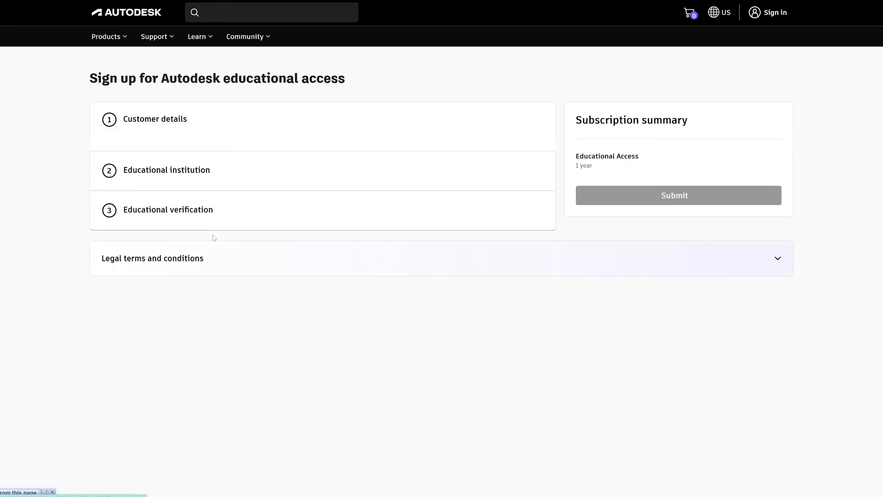
- Enter a valid account email, agree to the privacy statement and continue to the name fields
{"action": "left_click", "coordinate": [171, 119]}
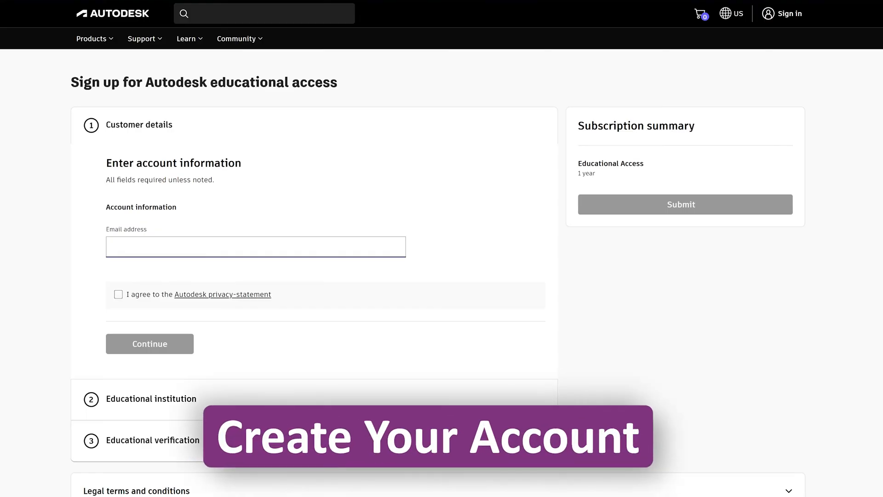
{"action": "left_click", "coordinate": [254, 247]}
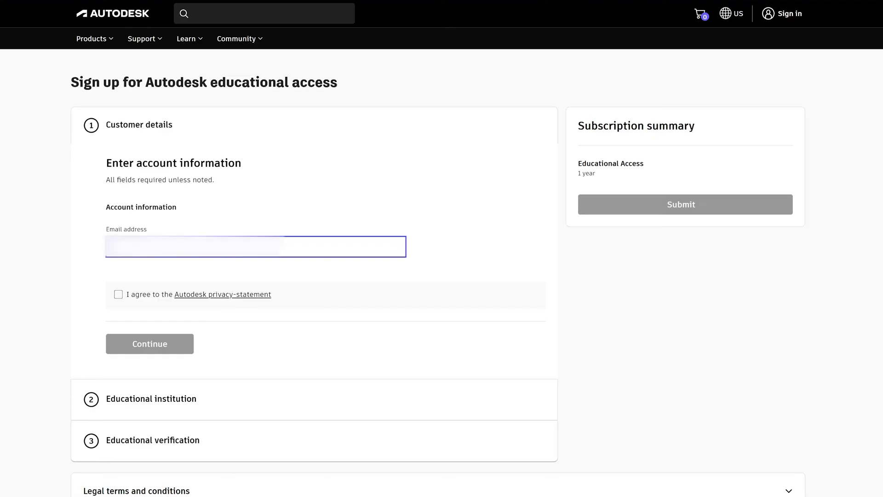
{"action": "left_click", "coordinate": [149, 343]}
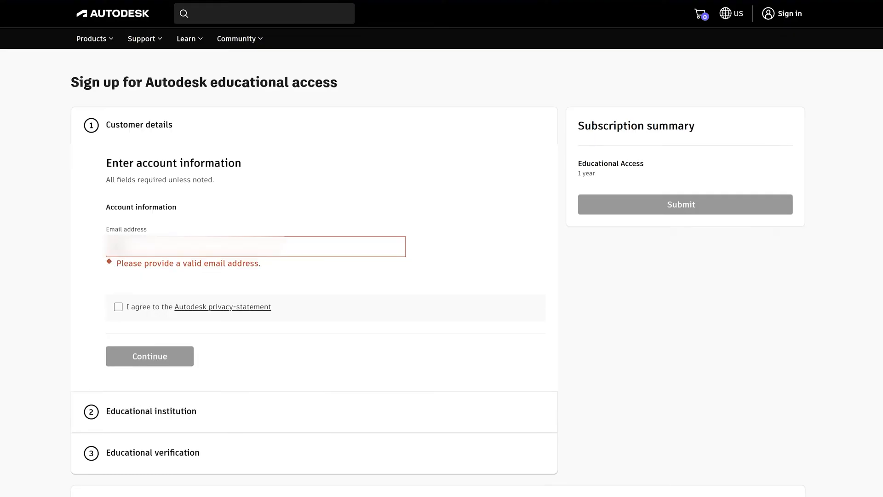
{"action": "left_click", "coordinate": [118, 306]}
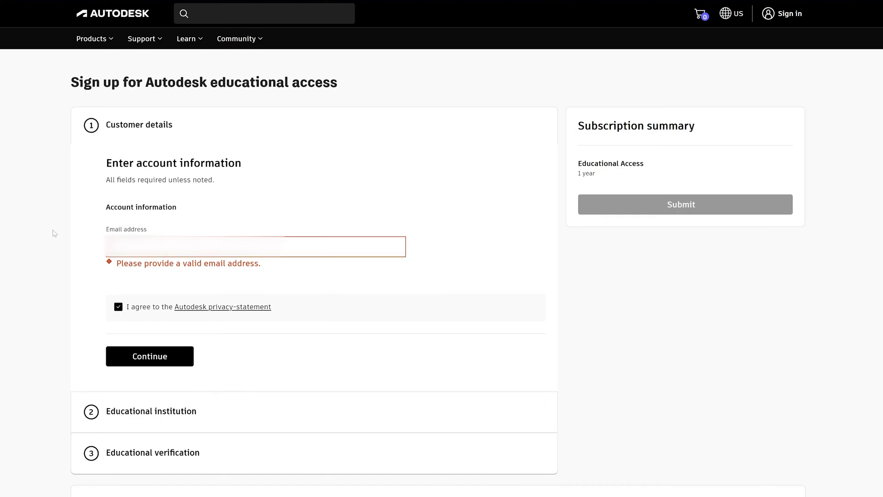
{"action": "left_click", "coordinate": [149, 356]}
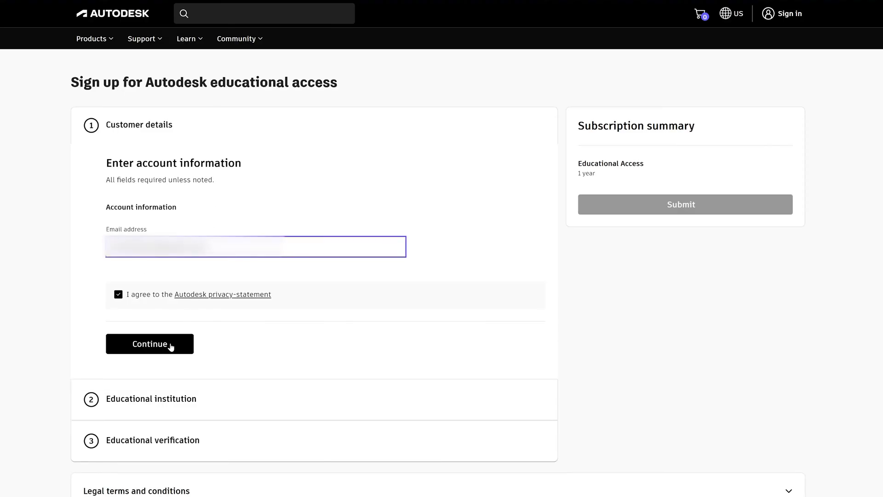
{"action": "left_click", "coordinate": [149, 343]}
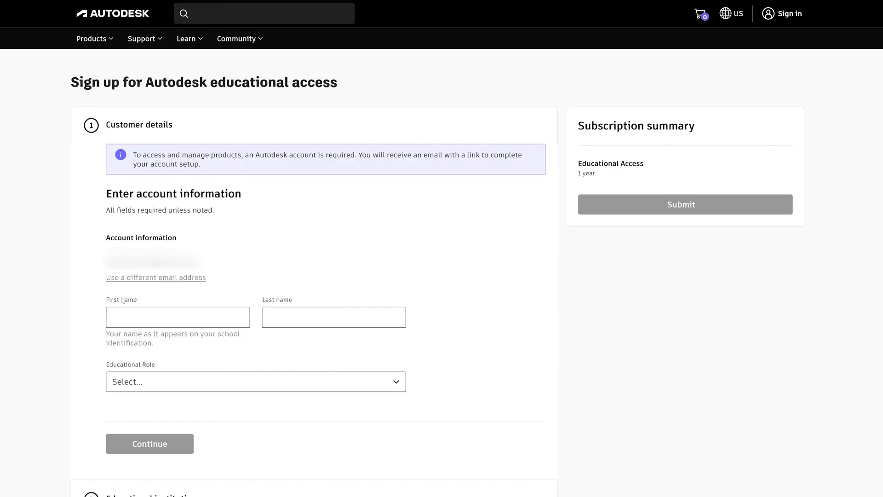
{"action": "scroll", "scroll_direction": "down", "scroll_amount": 3}
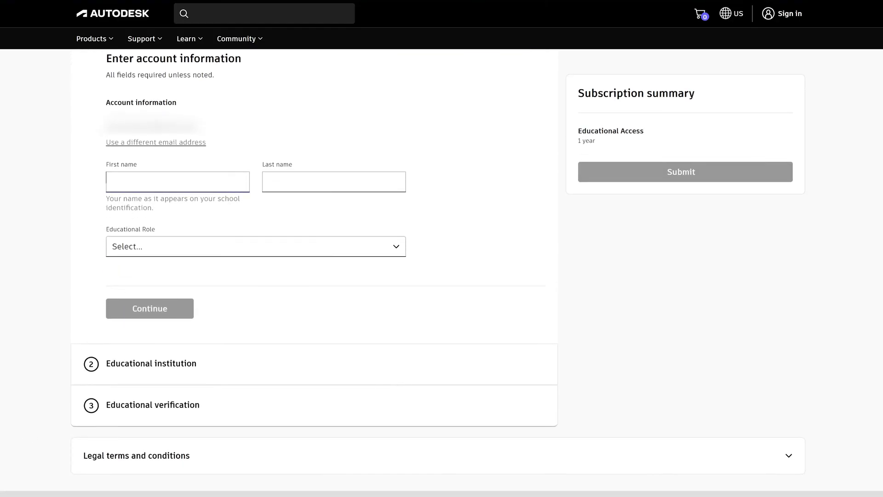
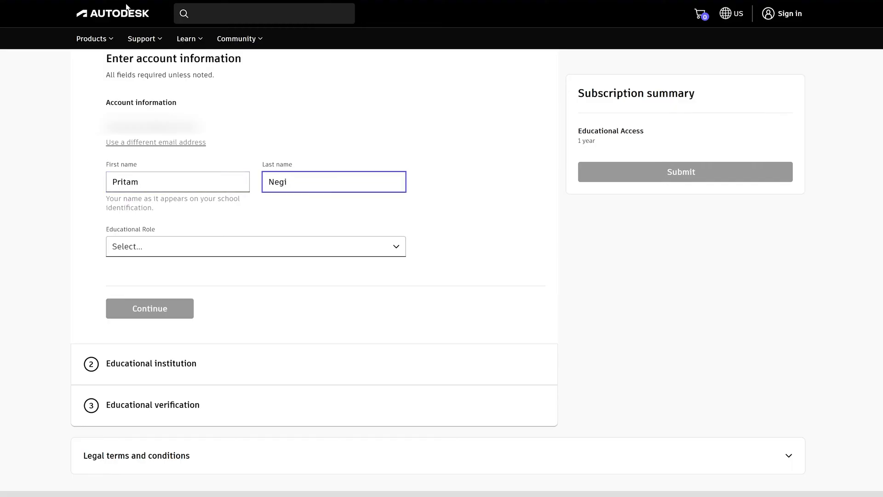
{"action": "left_click", "coordinate": [254, 247]}
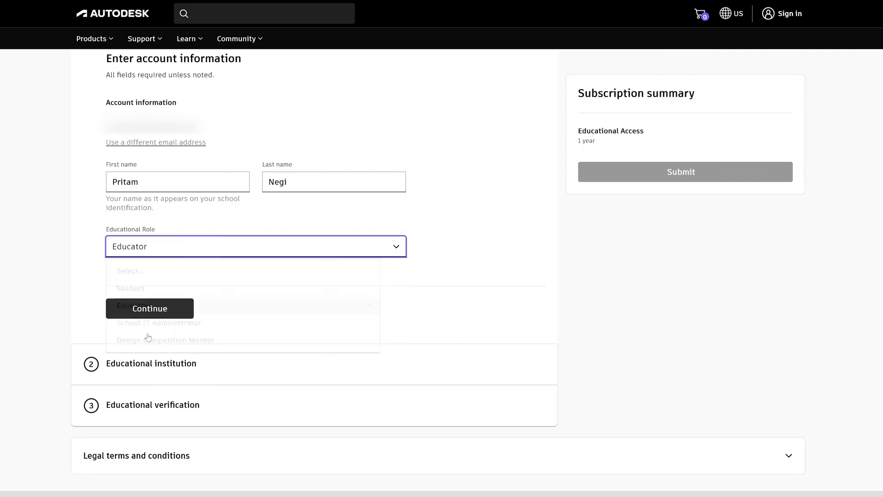
{"action": "left_click", "coordinate": [255, 247]}
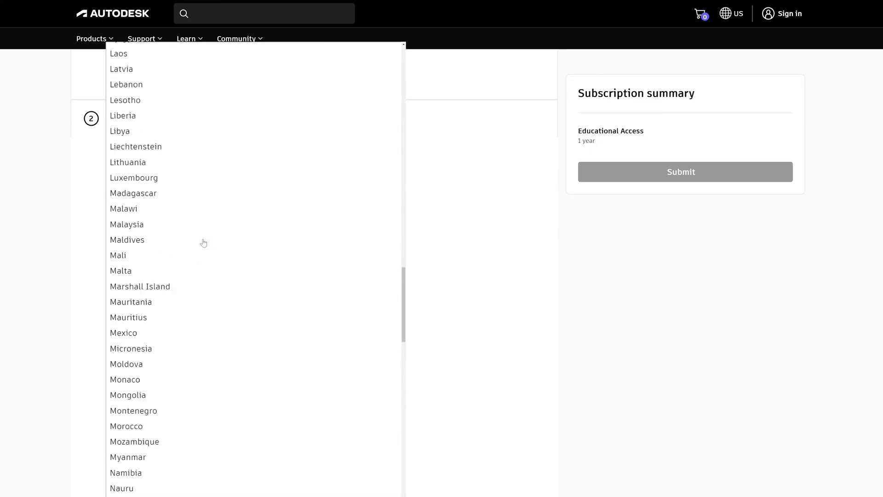
{"action": "scroll", "scroll_direction": "up", "scroll_amount": 3}
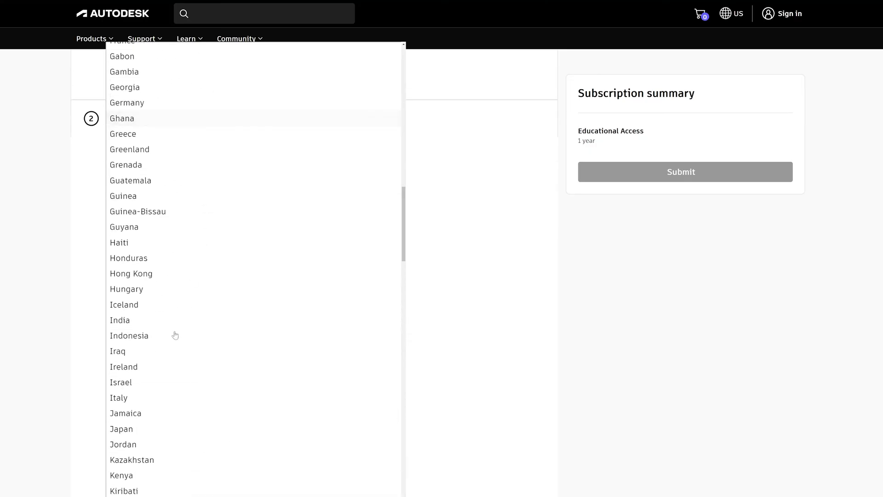
- Submit the school as Graphic Era Hill University in India with its address and website
{"action": "left_click", "coordinate": [120, 320]}
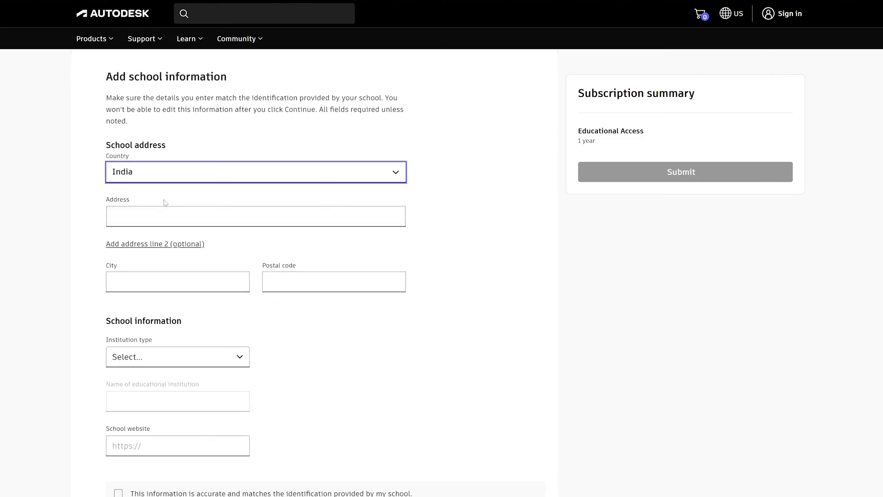
{"action": "type", "text": "Clement Town Road"}
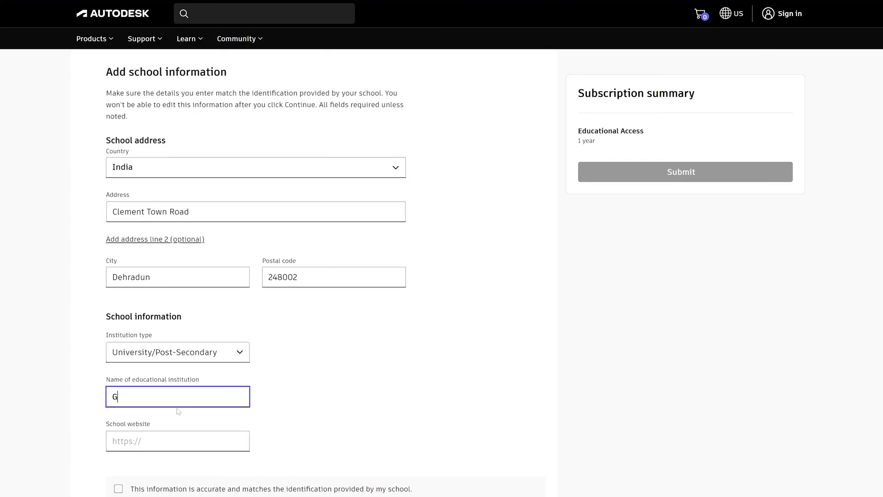
{"action": "type", "text": "raphi"}
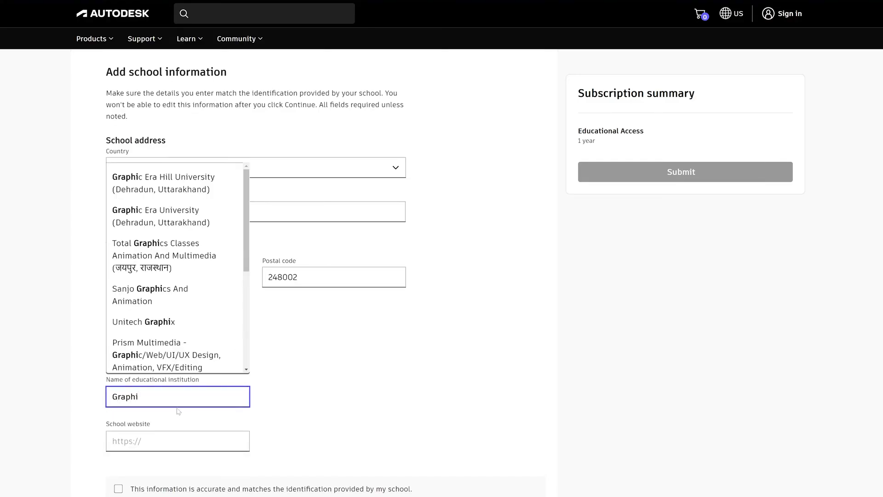
{"action": "left_click", "coordinate": [163, 182]}
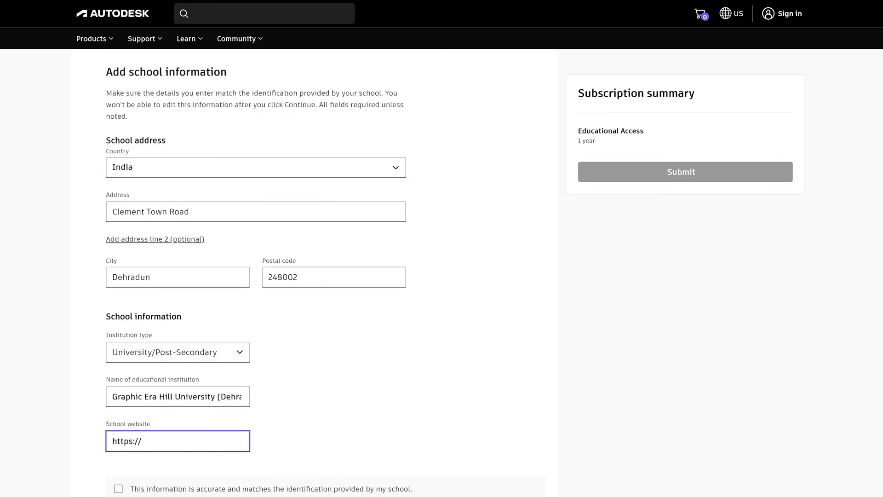
{"action": "type", "text": "peu.ac.in"}
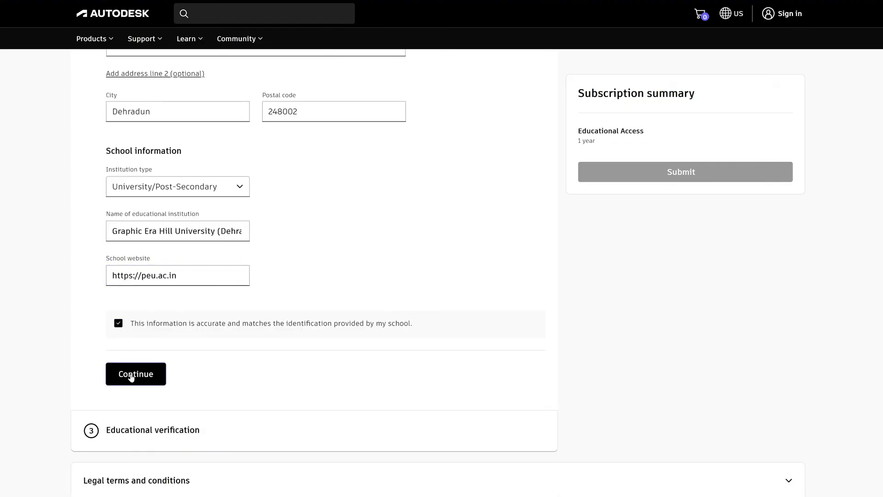
{"action": "left_click", "coordinate": [135, 374]}
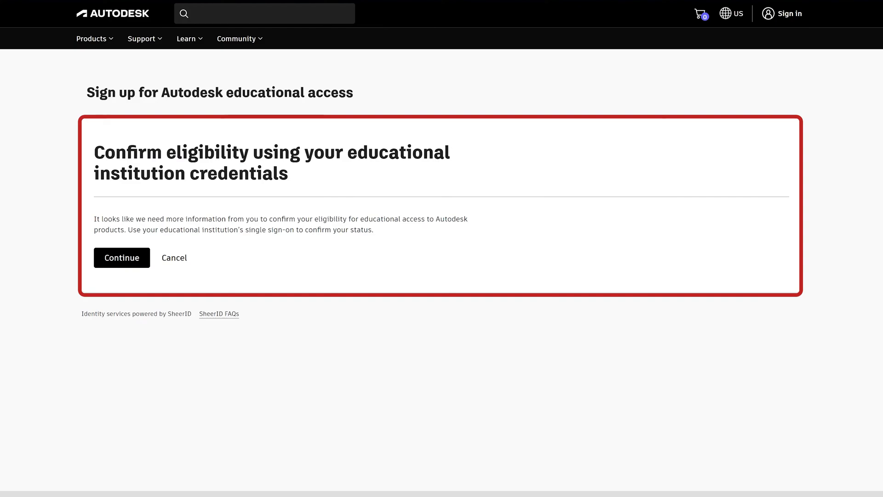
- Attempt school-credential verification, then switch to the Autodesk account sign-in page
{"action": "left_click", "coordinate": [121, 258]}
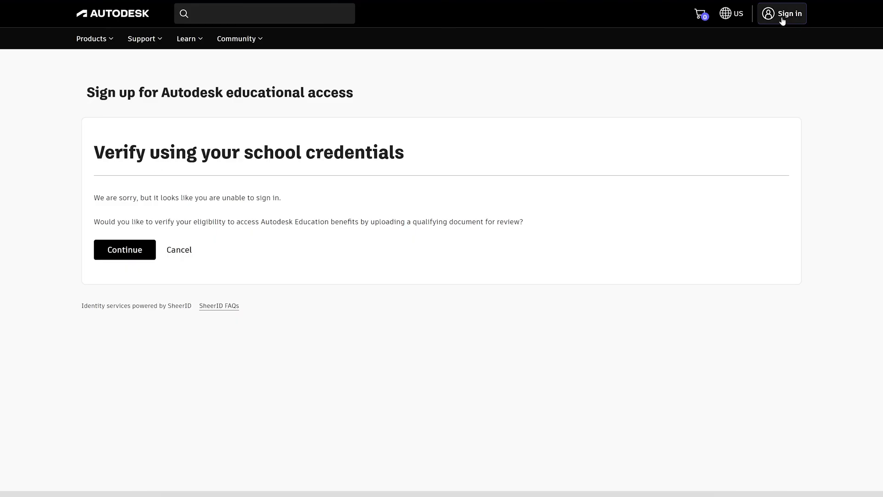
{"action": "left_click", "coordinate": [782, 13]}
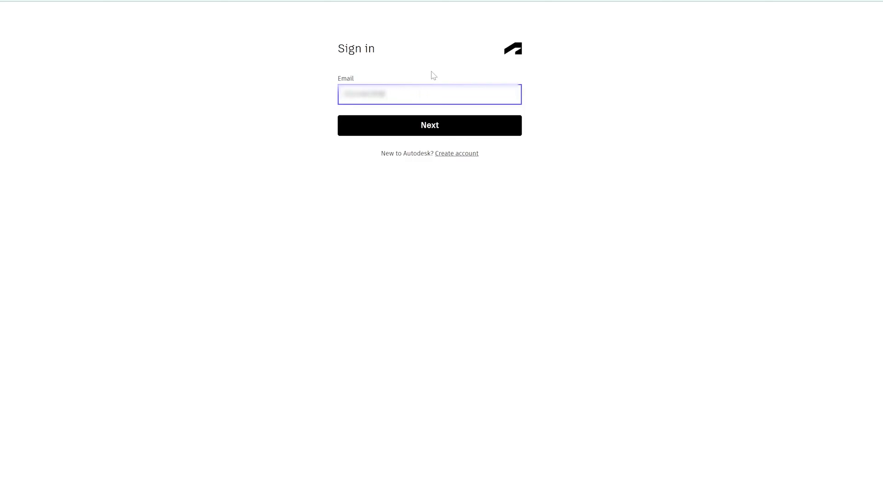
- Sign in to the Autodesk account with the email and password
{"action": "type", "text": "example@email.com"}
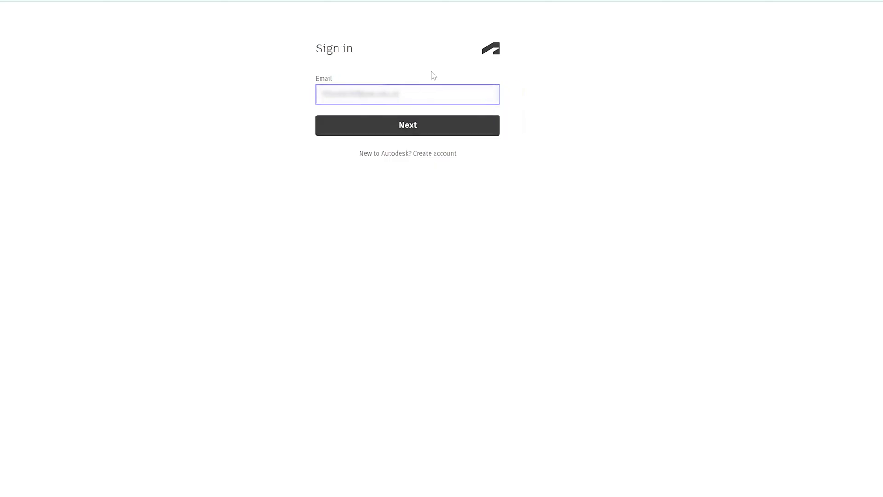
{"action": "left_click", "coordinate": [407, 126]}
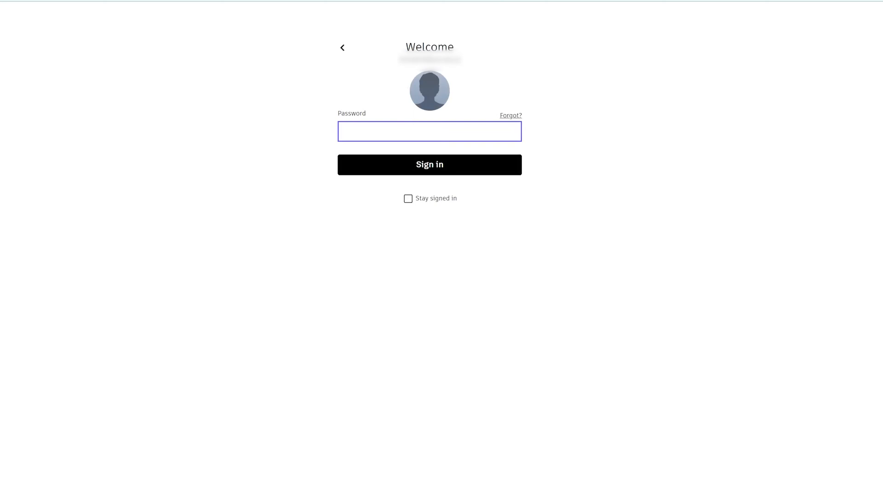
{"action": "type", "text": "password"}
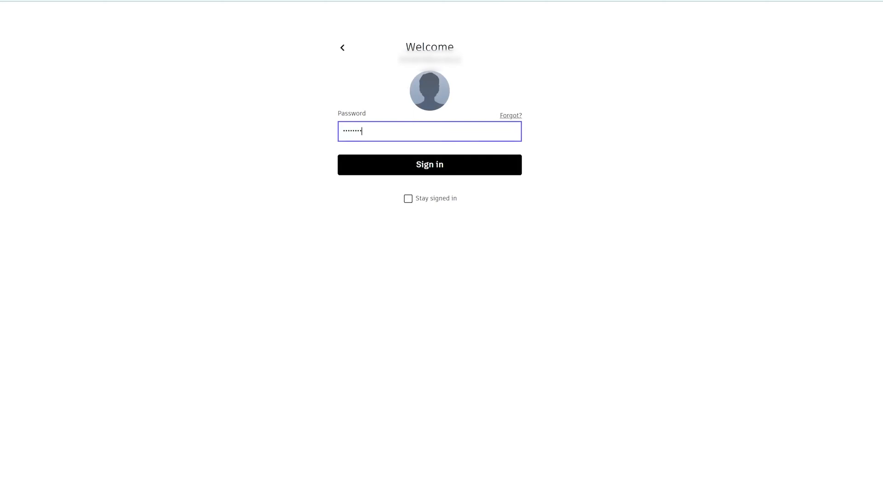
{"action": "left_click", "coordinate": [429, 165]}
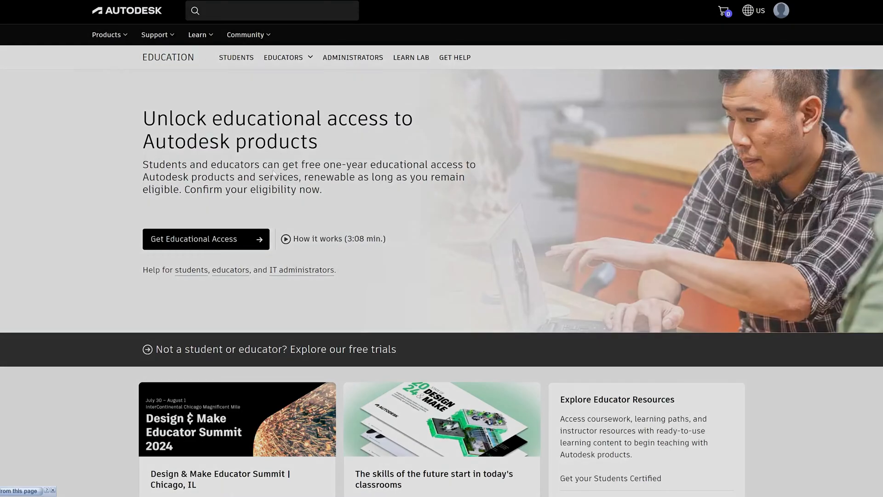
- Scroll the education product grid to the AutoCAD card with Windows, 2025, English options
{"action": "scroll", "scroll_direction": "down", "scroll_amount": 3}
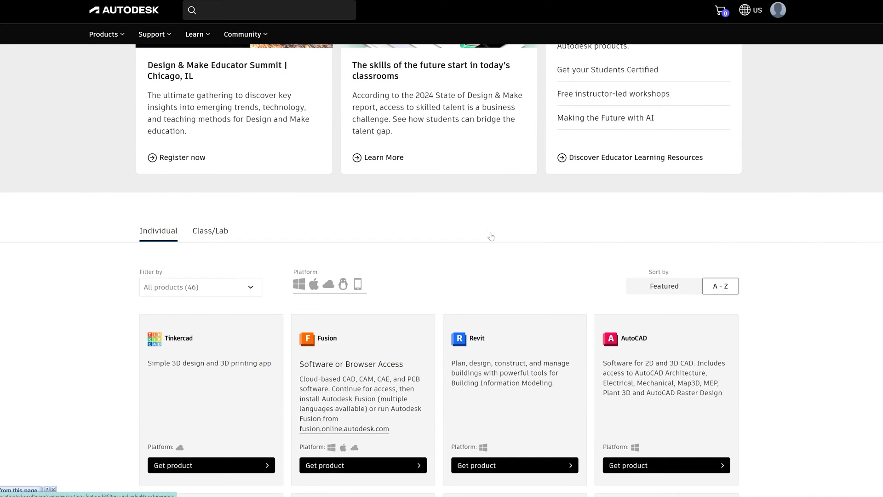
{"action": "scroll", "scroll_direction": "down", "scroll_amount": 3}
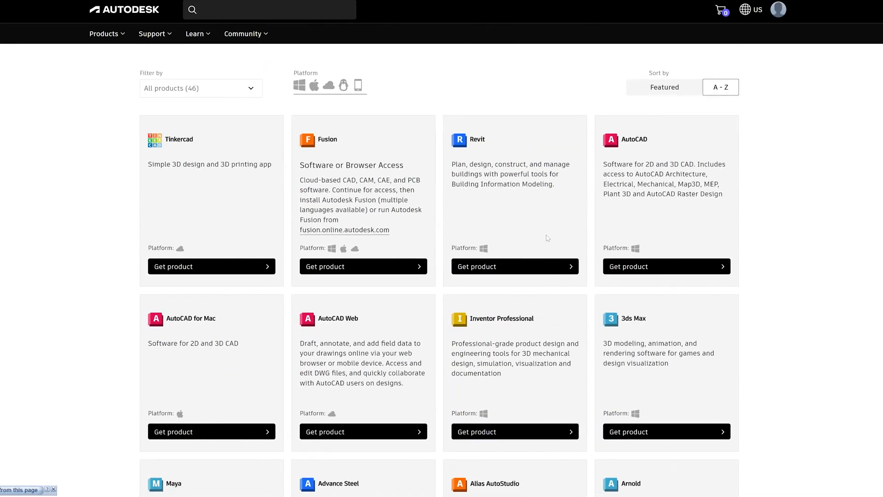
{"action": "mouse_move", "coordinate": [387, 157]}
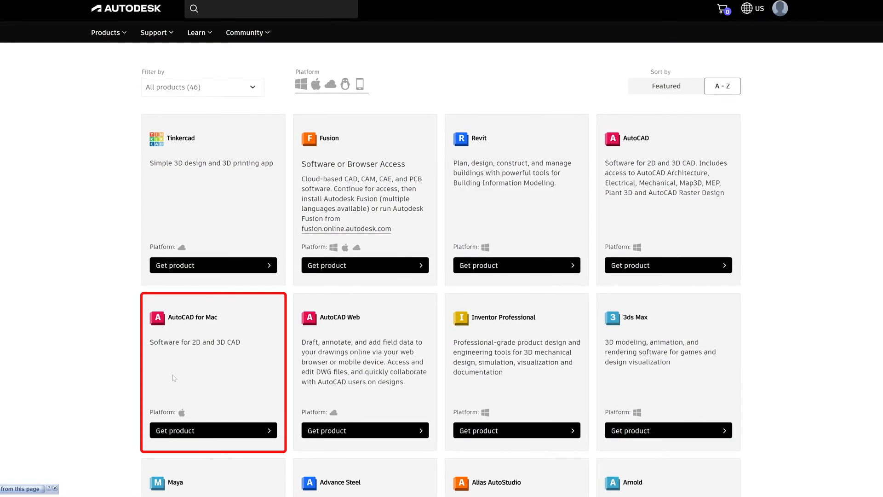
{"action": "scroll", "scroll_direction": "down", "scroll_amount": 3}
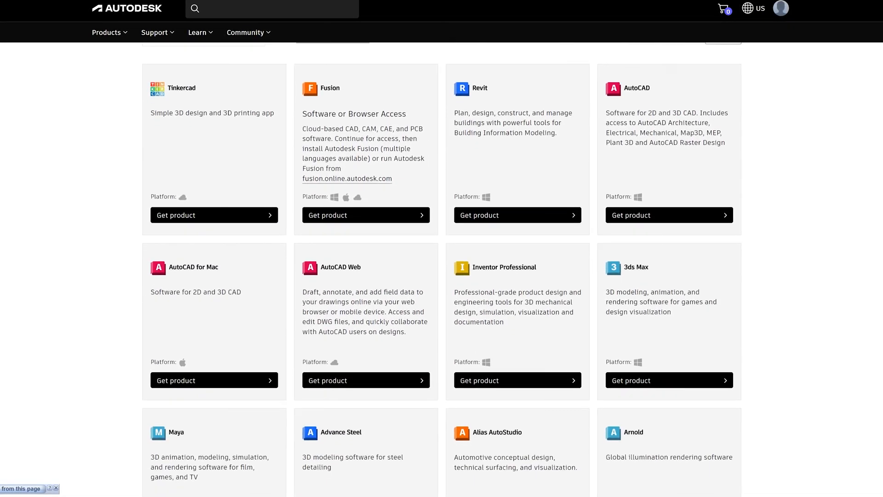
{"action": "scroll", "scroll_direction": "down", "scroll_amount": 3}
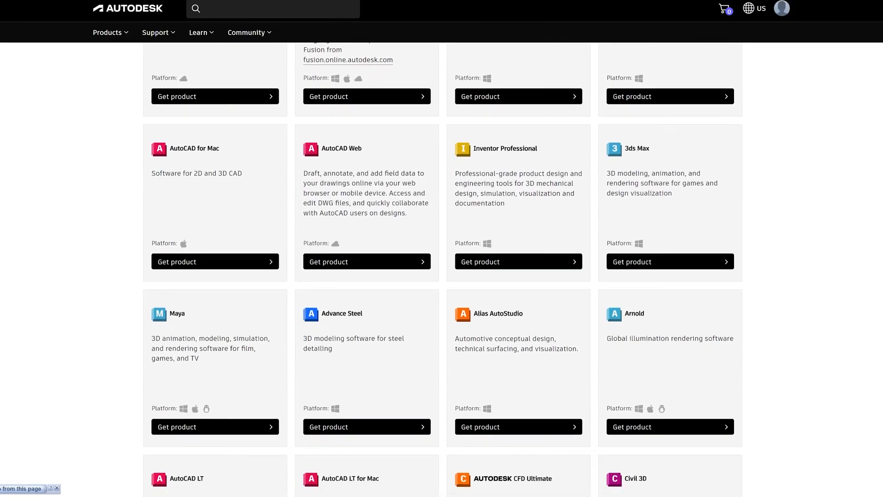
{"action": "scroll", "scroll_direction": "down", "scroll_amount": 3}
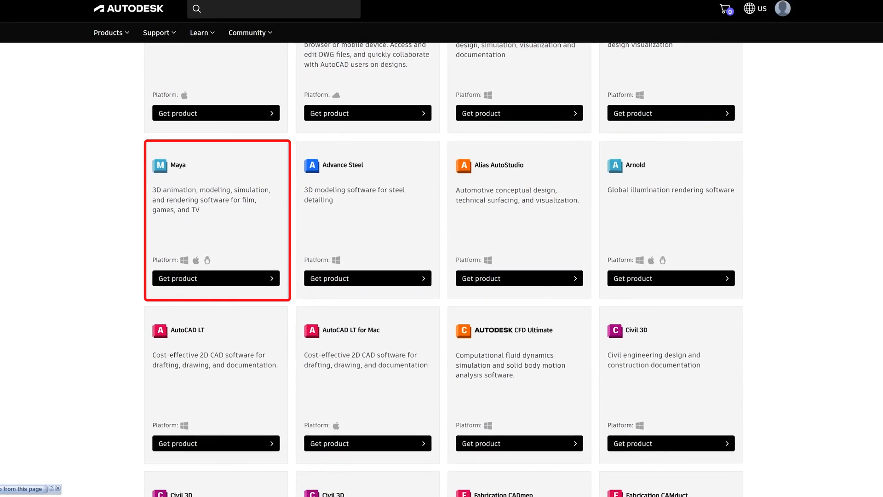
{"action": "scroll", "scroll_direction": "down", "scroll_amount": 3}
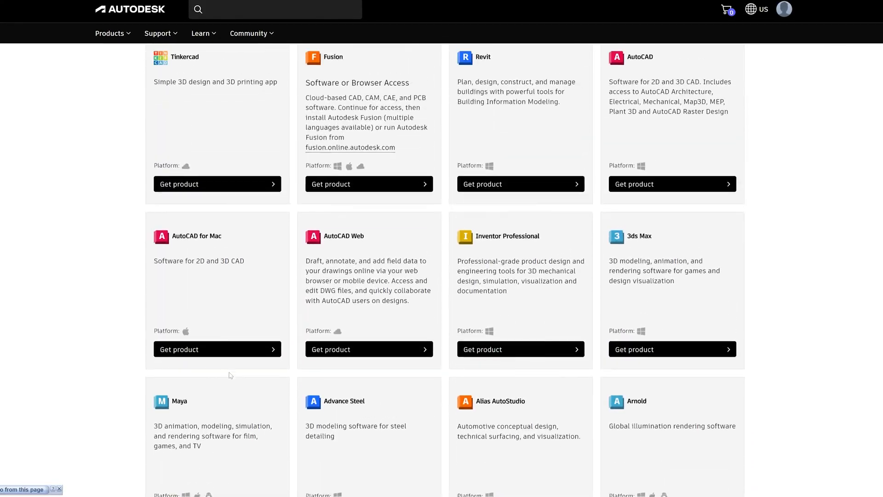
{"action": "scroll", "scroll_direction": "up", "scroll_amount": 3}
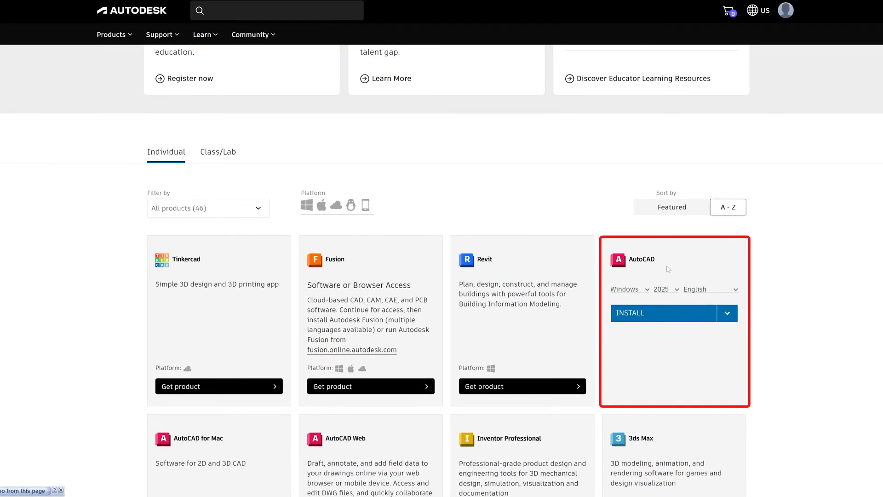
- Choose AutoCAD version 2025, download its installer and run it
{"action": "left_click", "coordinate": [665, 288]}
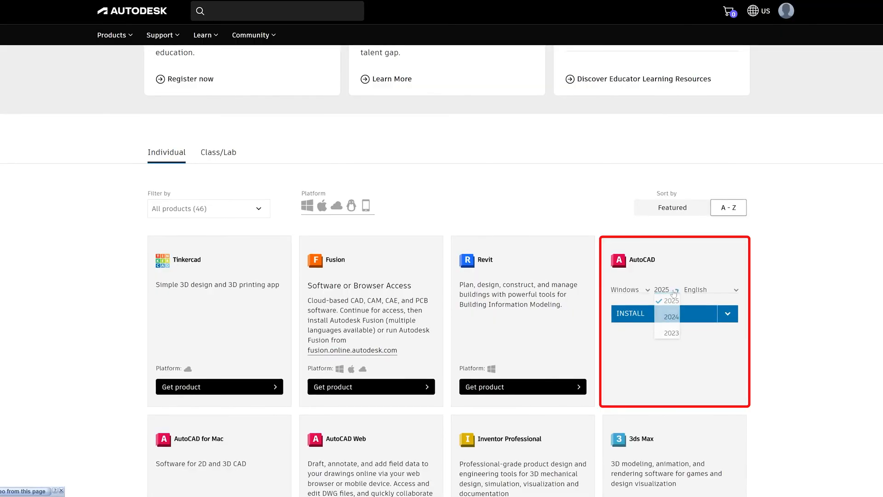
{"action": "left_click", "coordinate": [667, 300]}
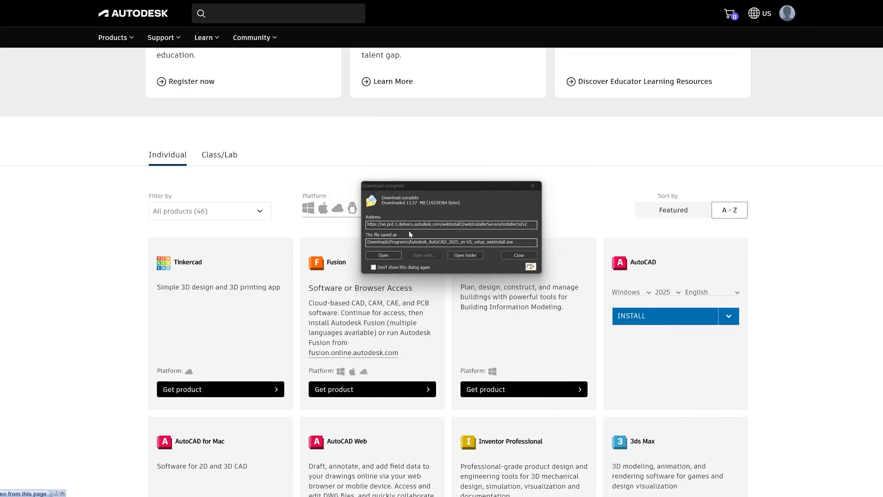
{"action": "left_click", "coordinate": [516, 255]}
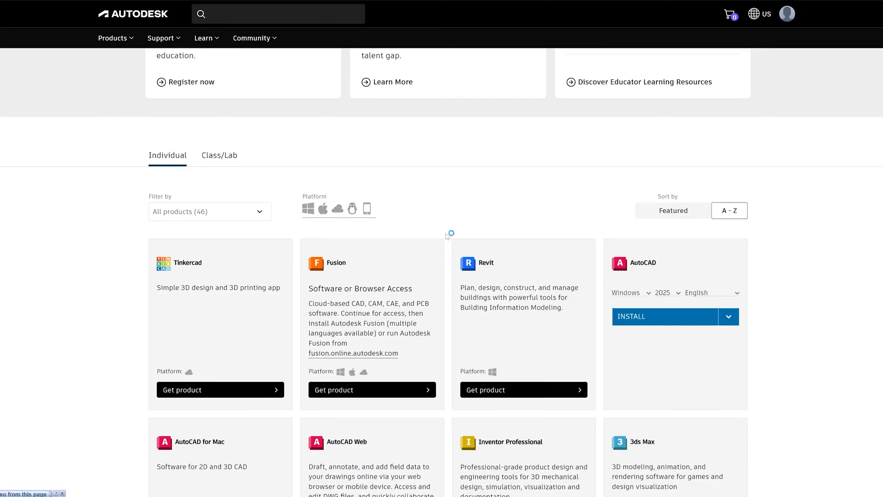
{"action": "left_click", "coordinate": [664, 316]}
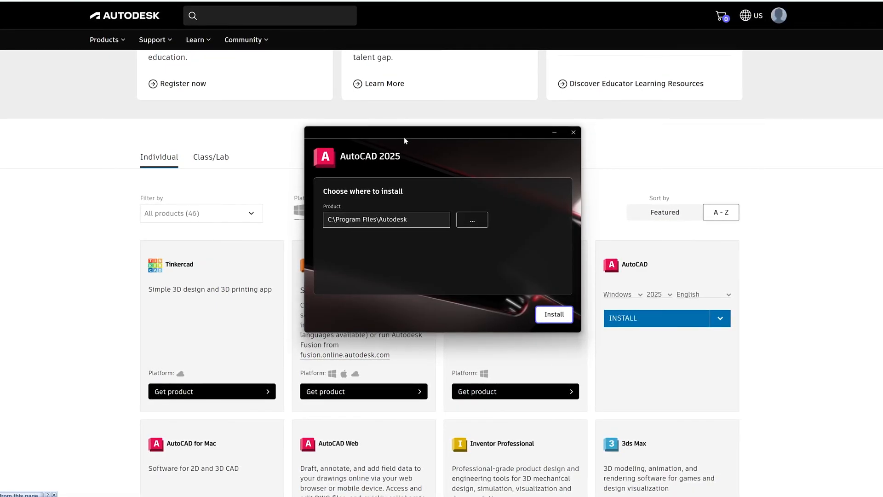
- Keep the default C:\Program Files\Autodesk location and start installing AutoCAD 2025
{"action": "left_click", "coordinate": [471, 219]}
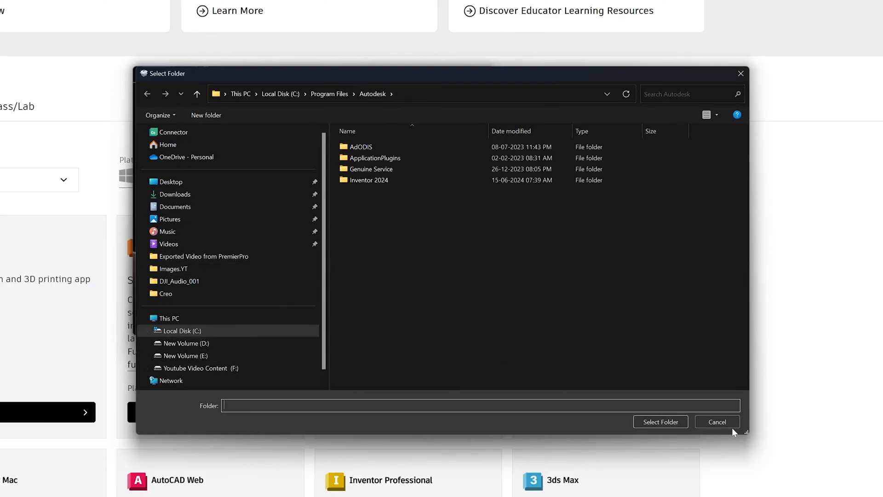
{"action": "left_click", "coordinate": [716, 421]}
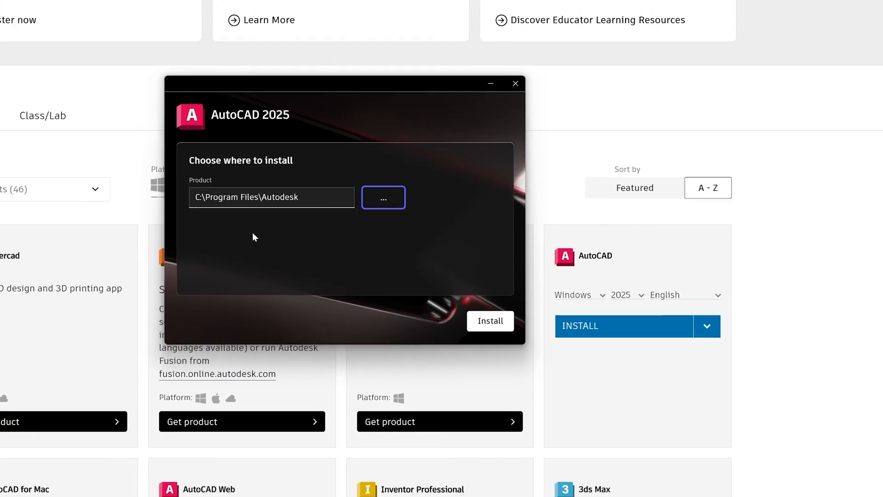
{"action": "left_click", "coordinate": [488, 321]}
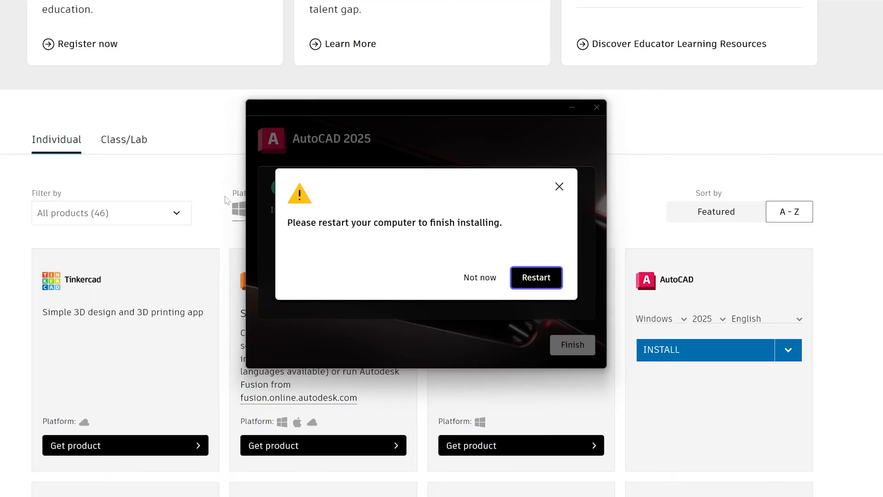
{"action": "mouse_move", "coordinate": [415, 264]}
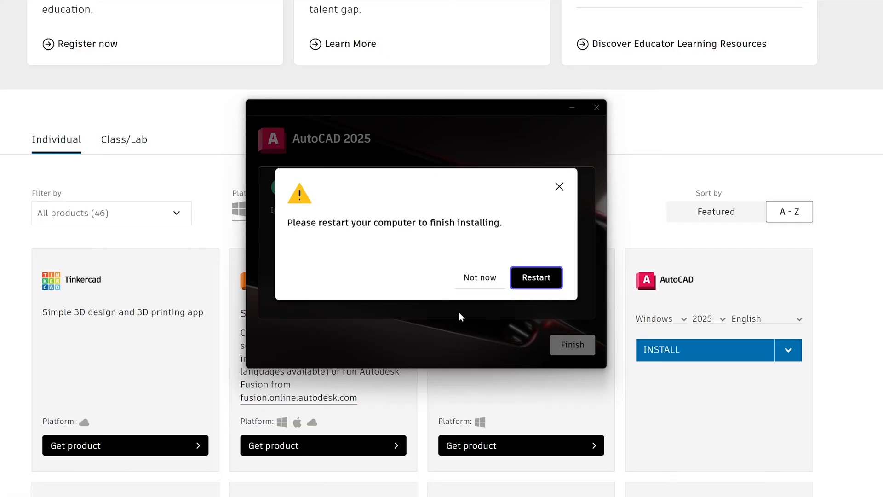
- Postpone the restart with Not now and finish the completed installer
{"action": "left_click", "coordinate": [479, 276]}
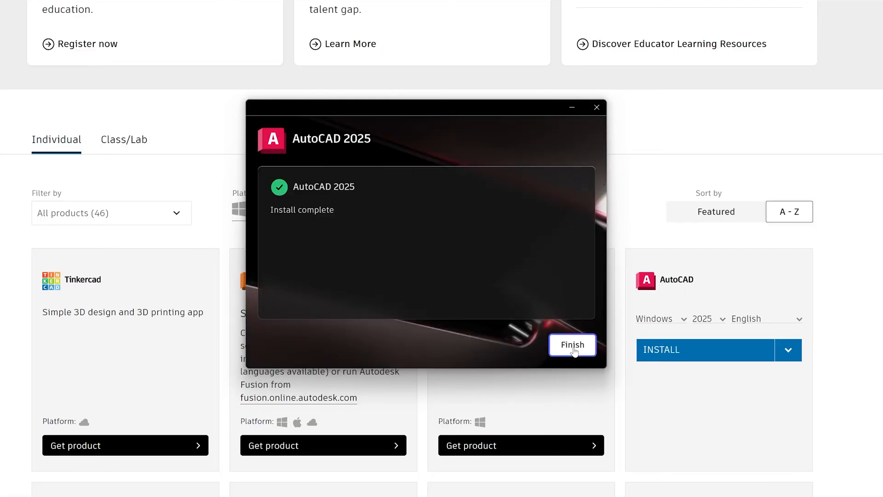
{"action": "left_click", "coordinate": [572, 345]}
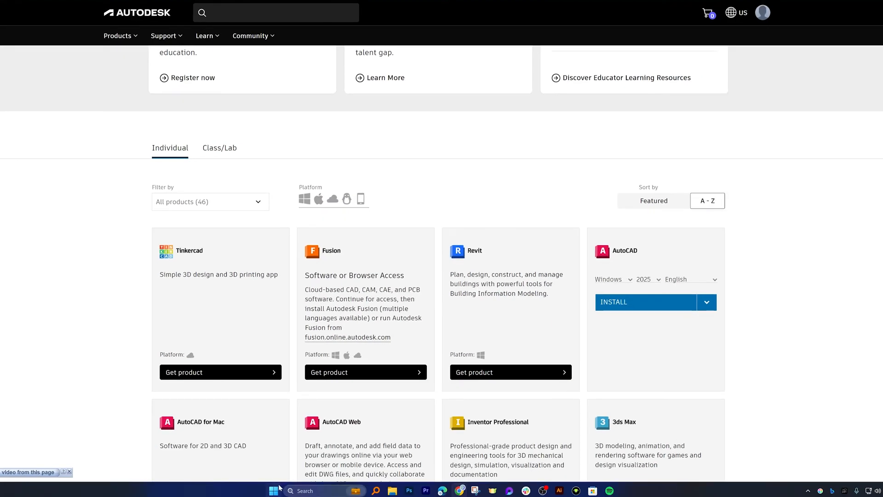
- Search Start for 'autocad' and pin AutoCAD 2025 - English to the taskbar
{"action": "left_click", "coordinate": [272, 490]}
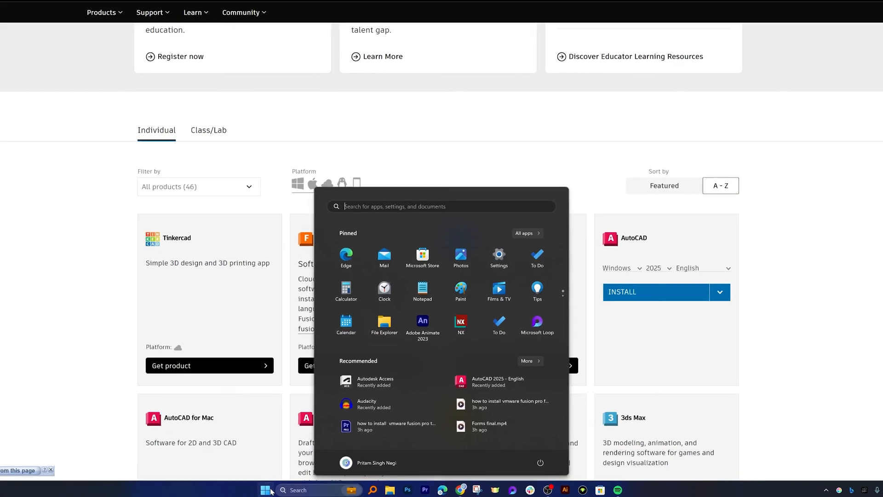
{"action": "type", "text": "audacity"}
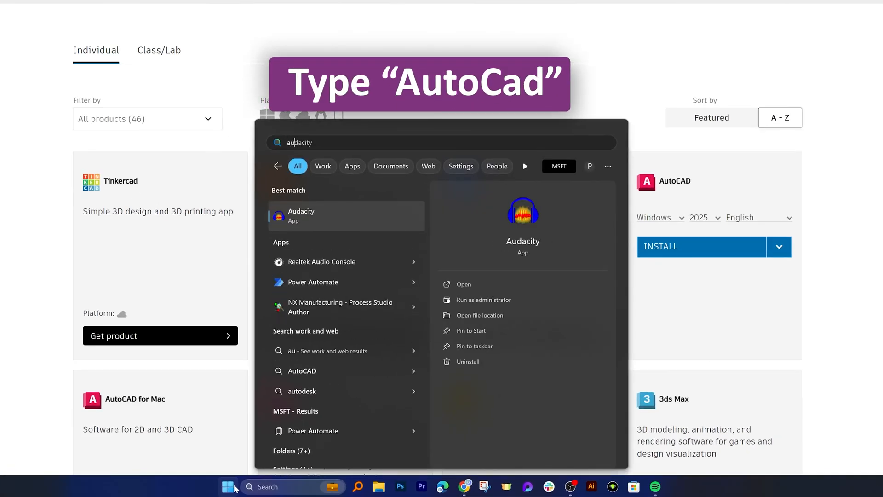
{"action": "type", "text": "autocad"}
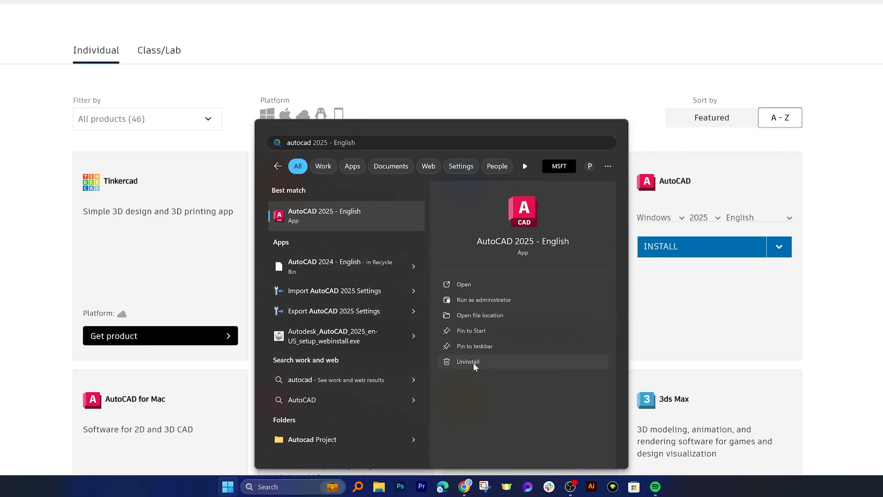
{"action": "mouse_move", "coordinate": [481, 349]}
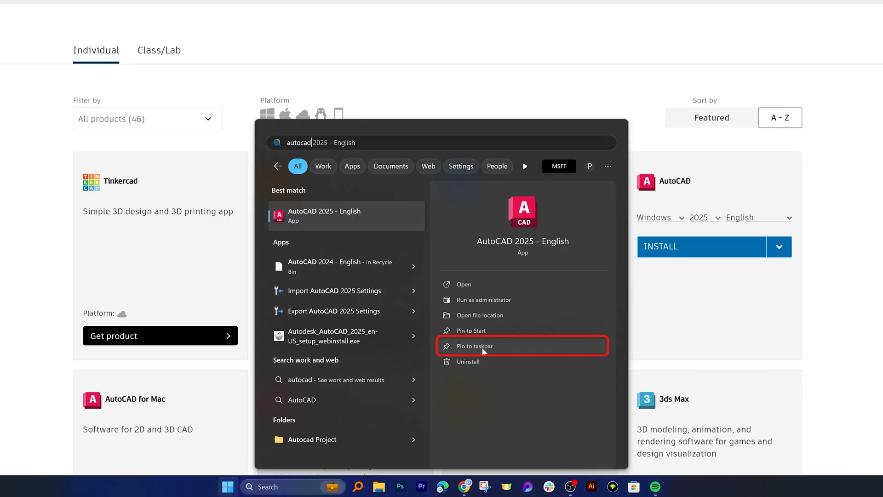
{"action": "left_click", "coordinate": [475, 346]}
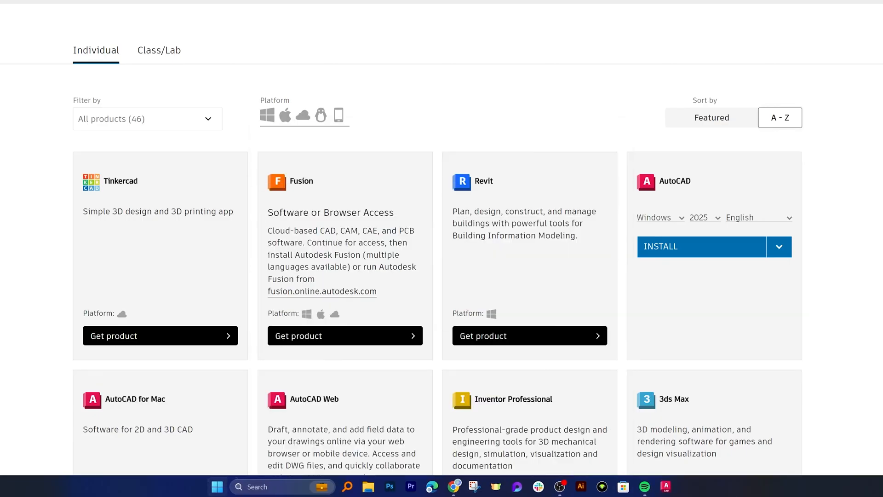
{"action": "mouse_move", "coordinate": [686, 485]}
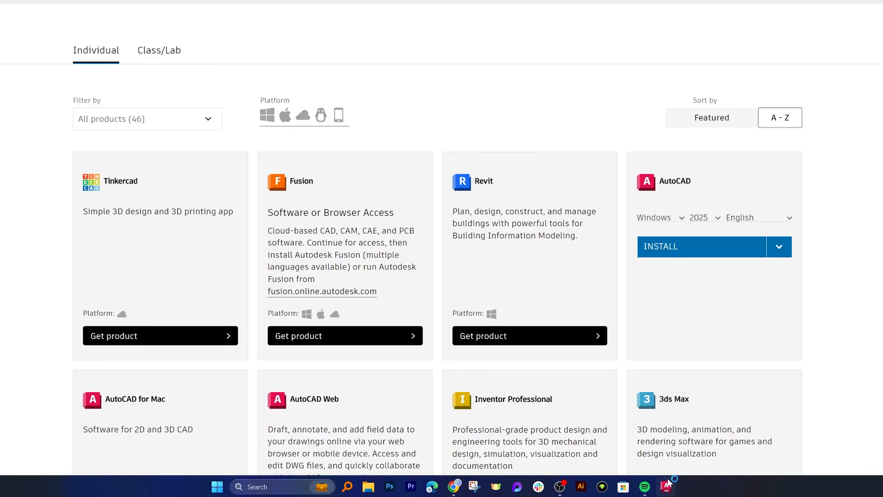
- Launch AutoCAD 2025 from the taskbar and always reassociate DWG files with it
{"action": "left_click", "coordinate": [701, 247]}
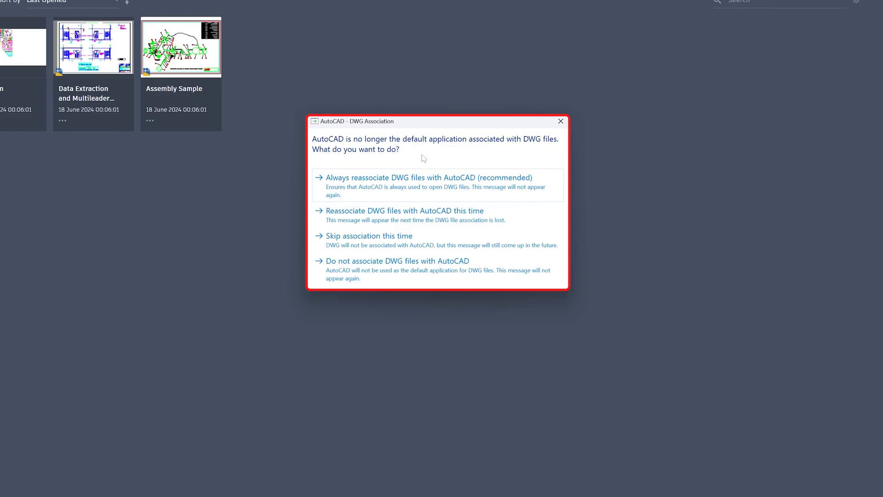
{"action": "left_click", "coordinate": [387, 185]}
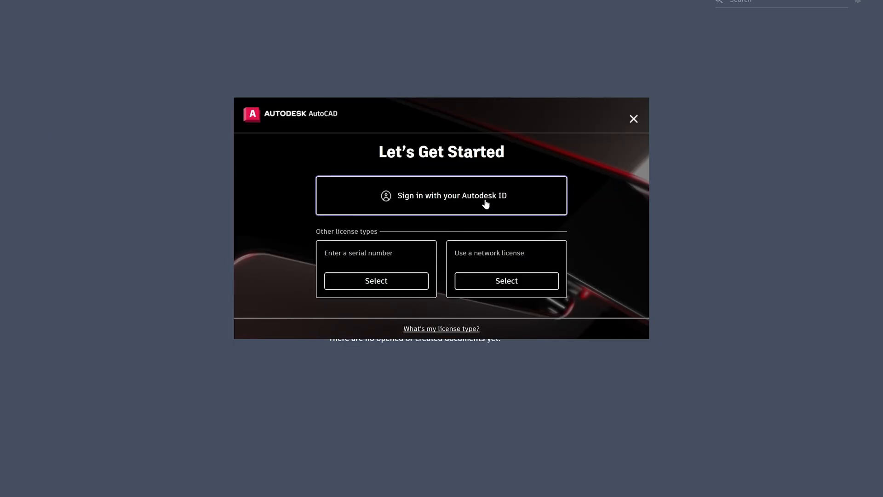
- Sign in with the Autodesk ID email and password, then go back to the product
{"action": "left_click", "coordinate": [441, 194]}
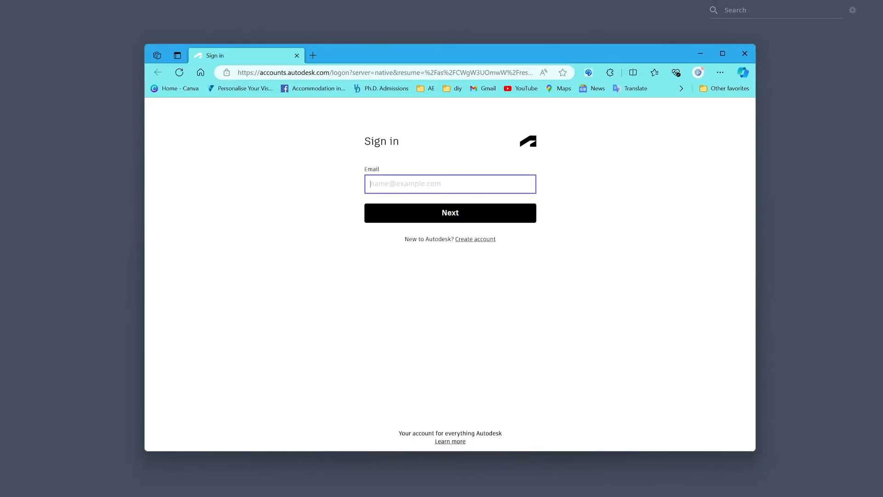
{"action": "left_click", "coordinate": [449, 184]}
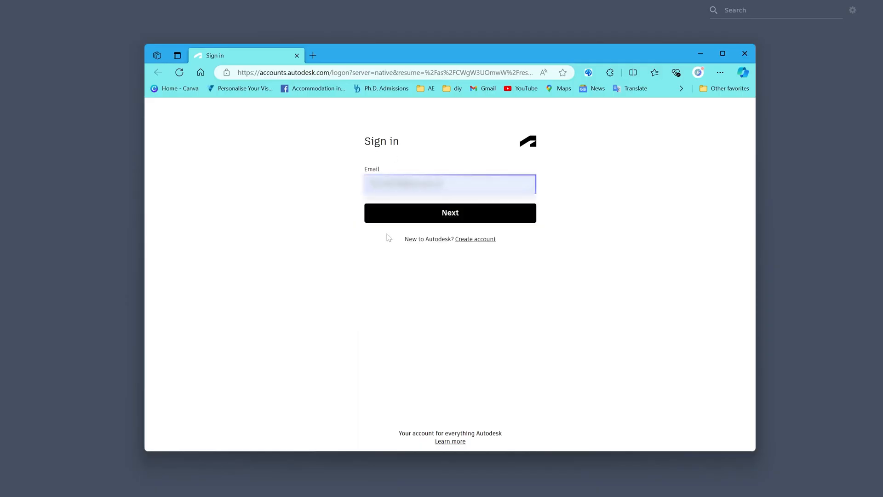
{"action": "mouse_move", "coordinate": [410, 222]}
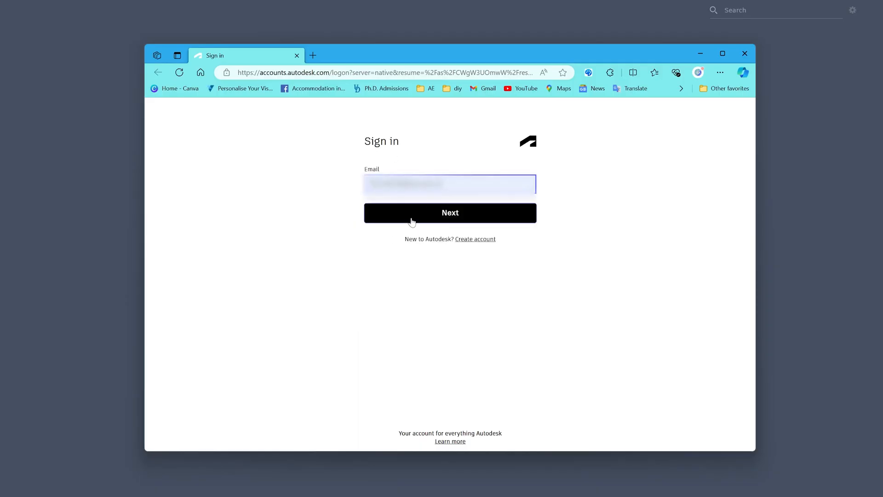
{"action": "left_click", "coordinate": [450, 212]}
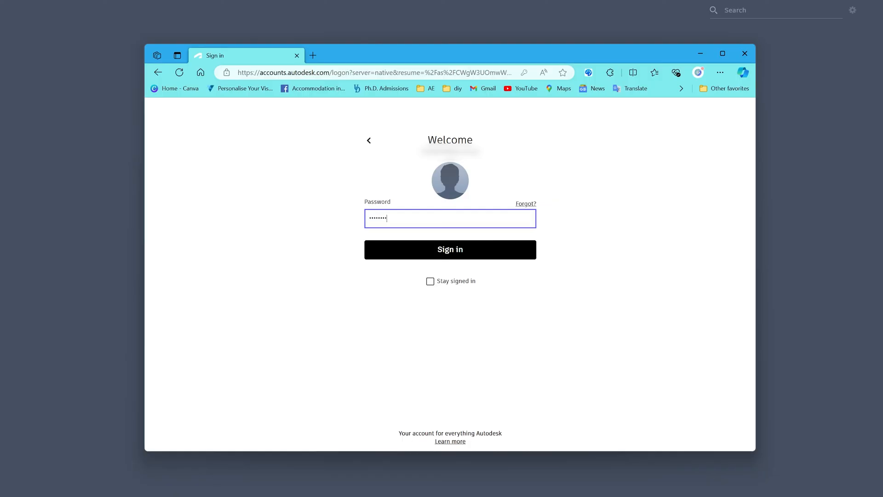
{"action": "left_click", "coordinate": [450, 249]}
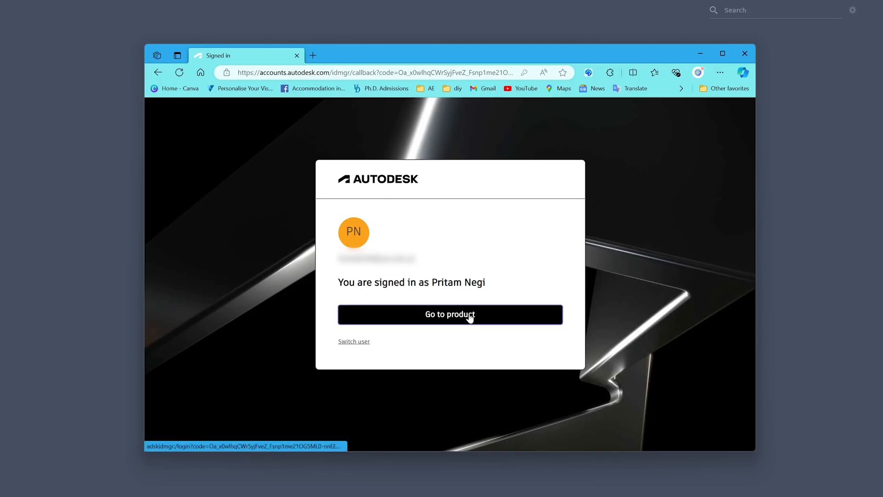
{"action": "left_click", "coordinate": [450, 315]}
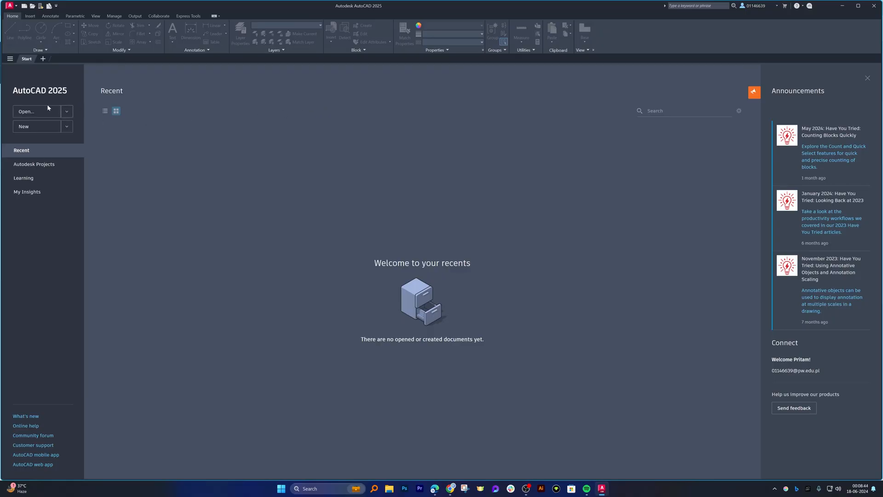
- Start a new drawing and sketch a closed four-sided shape with the LINE command
{"action": "left_click", "coordinate": [23, 126]}
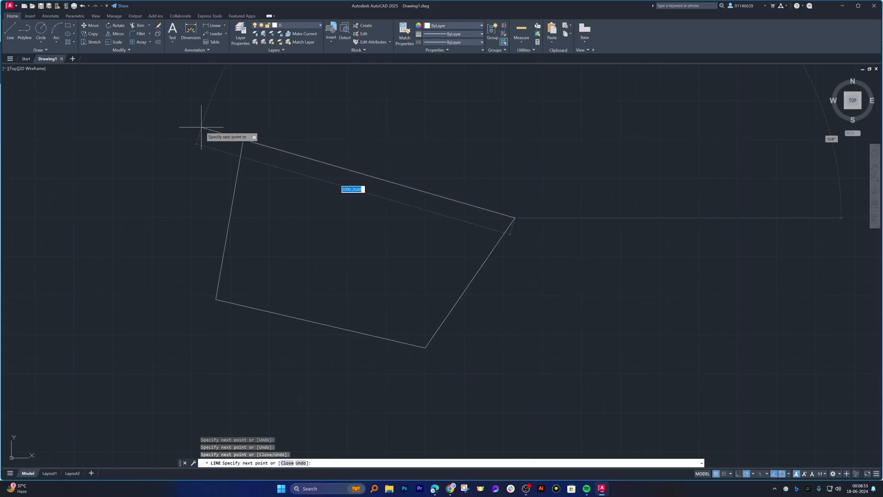
{"action": "right_click", "coordinate": [332, 99]}
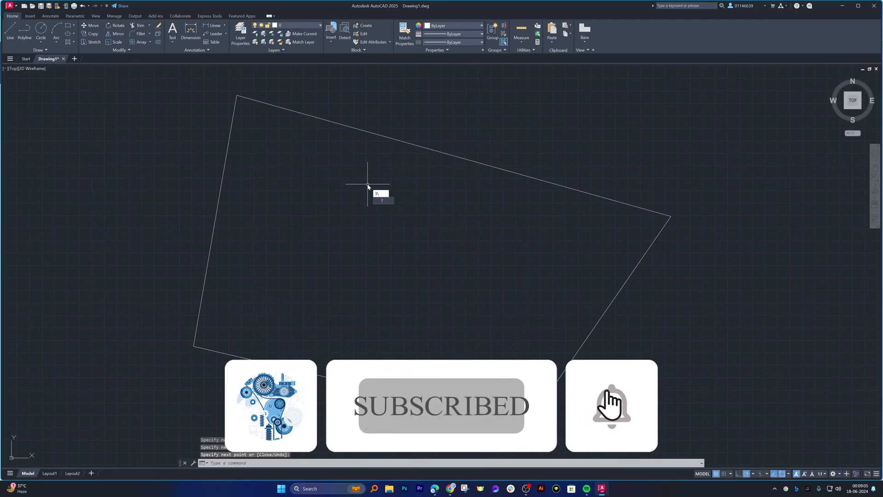
- Run 3DORBIT and orbit around the quadrilateral
{"action": "type", "text": "DO"}
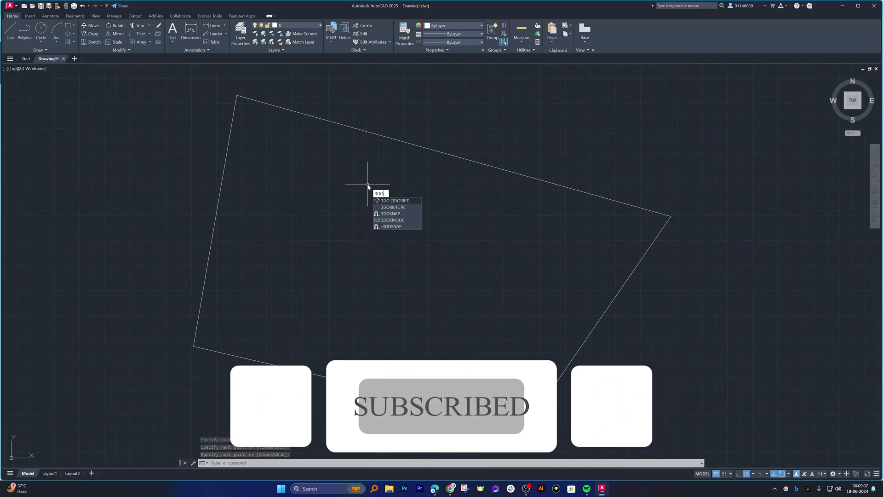
{"action": "key", "text": "enter"}
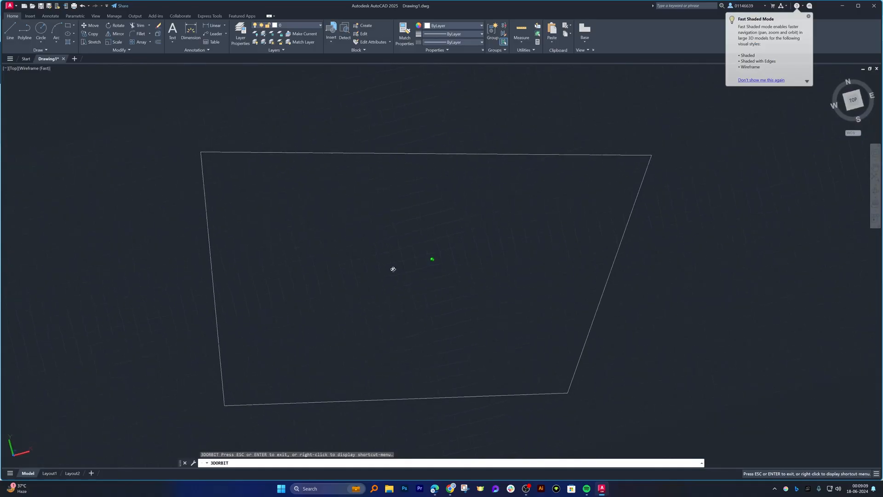
{"action": "left_click_drag", "start_coordinate": [392, 268], "coordinate": [385, 374]}
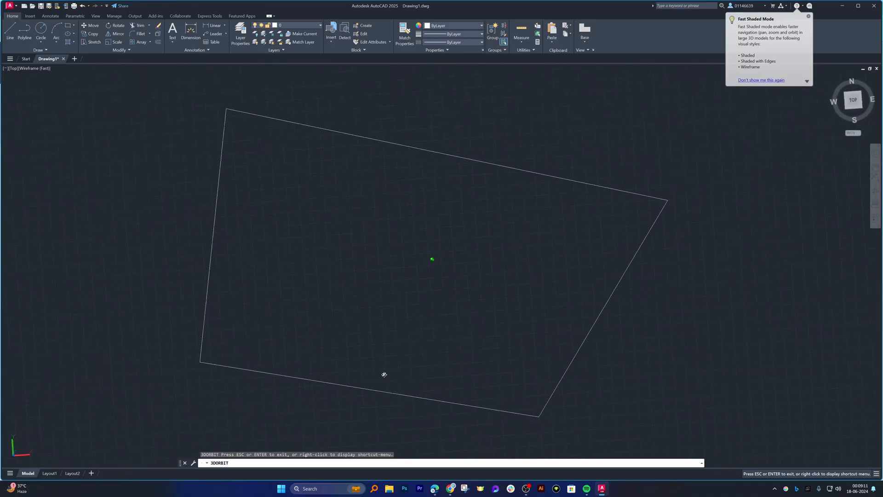